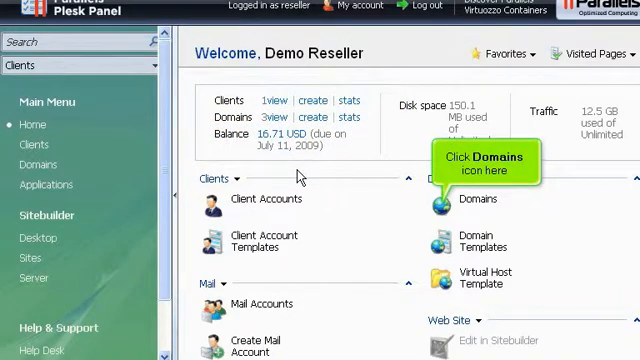
pyautogui.moveTo(422, 205)
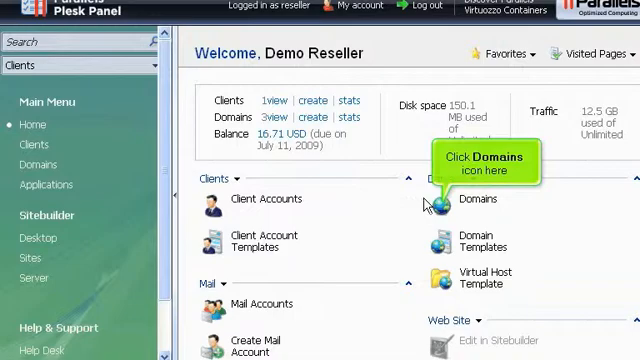
# Go from Domains to mydomain.com's Subdomains page, which lists no subdomains
pyautogui.click(440, 199)
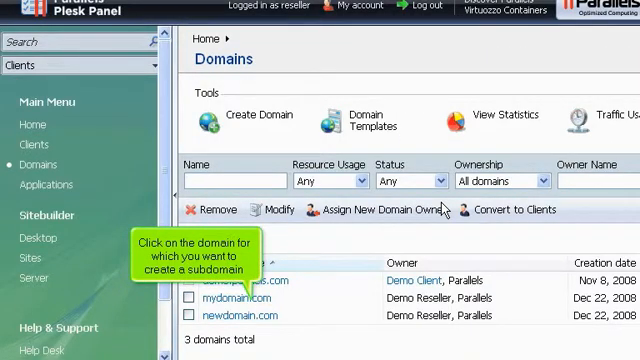
pyautogui.click(243, 298)
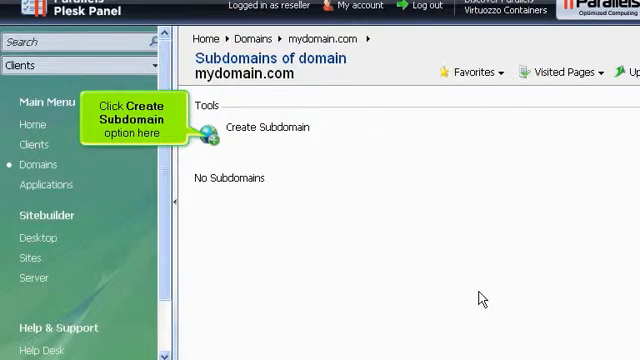
# Start a subdomain 'members' under mydomain.com with SSL support and single-directory housing enabled
pyautogui.click(269, 126)
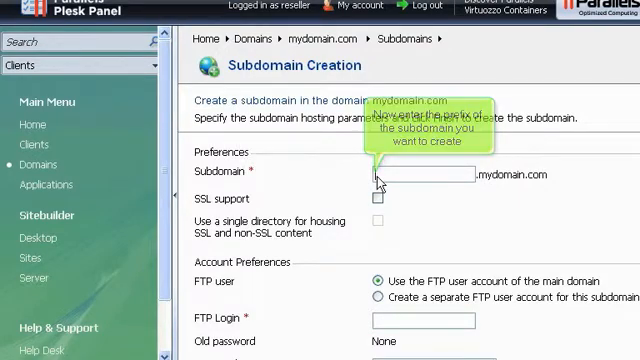
pyautogui.write('members')
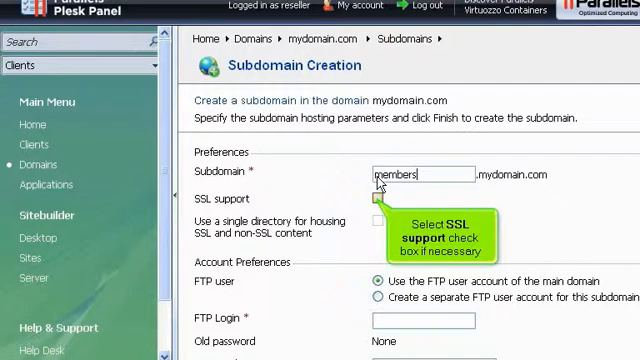
pyautogui.moveTo(378, 202)
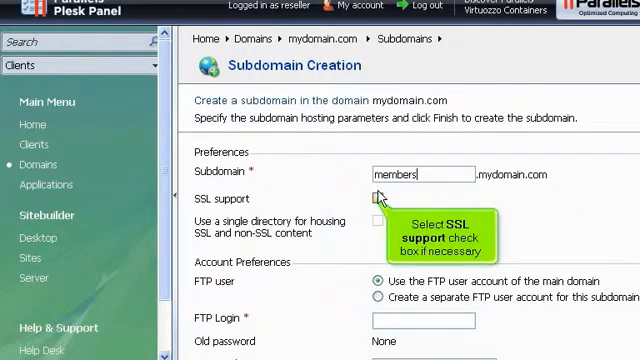
pyautogui.click(378, 224)
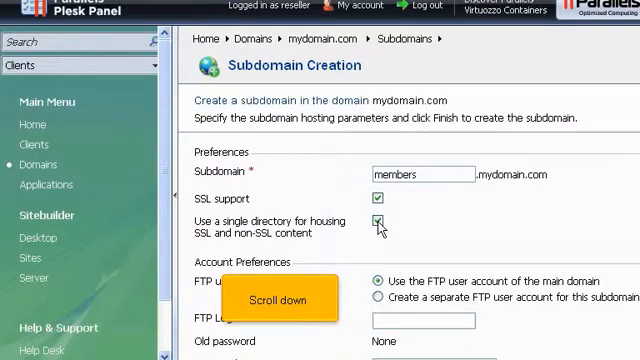
# Select all hosting services for the members subdomain, including PHP as Apache module
pyautogui.scroll(-3)
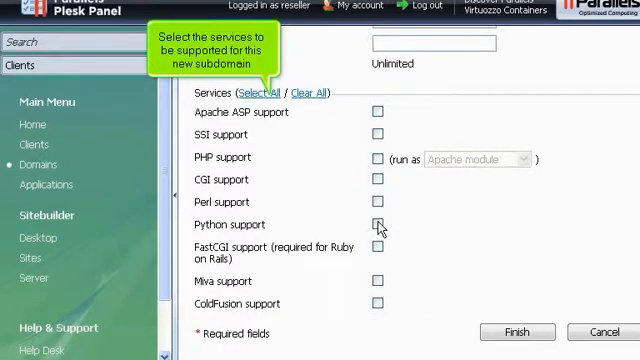
pyautogui.moveTo(338, 180)
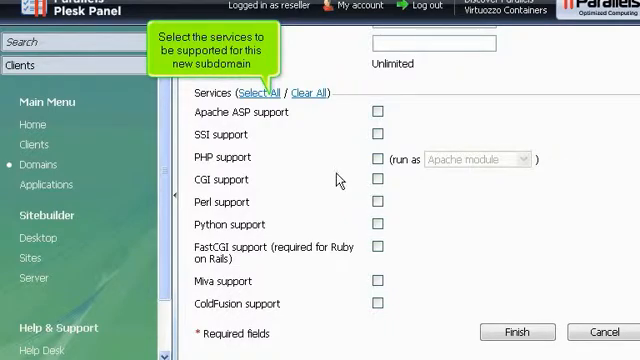
pyautogui.click(262, 93)
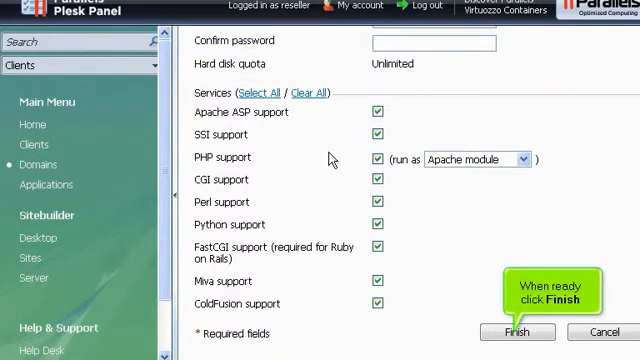
# Submit the form so members.mydomain.com appears in the subdomain list
pyautogui.click(518, 332)
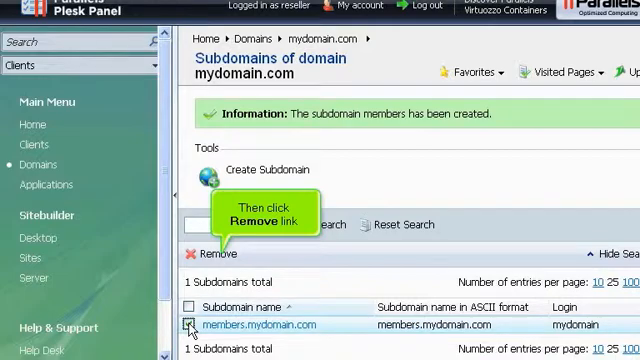
# Remove members.mydomain.com with confirmed removal, then return to the home page
pyautogui.click(213, 253)
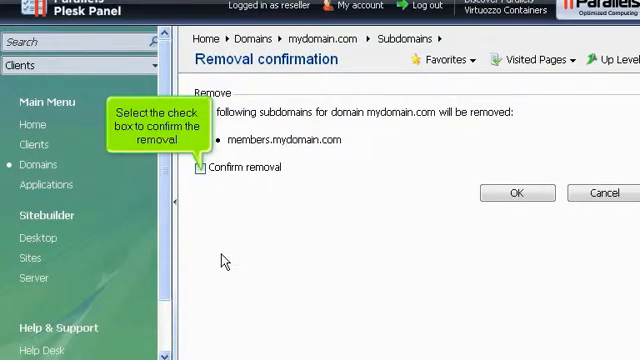
pyautogui.click(199, 168)
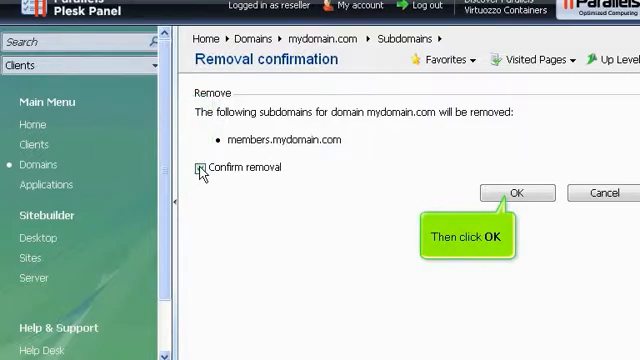
pyautogui.click(199, 167)
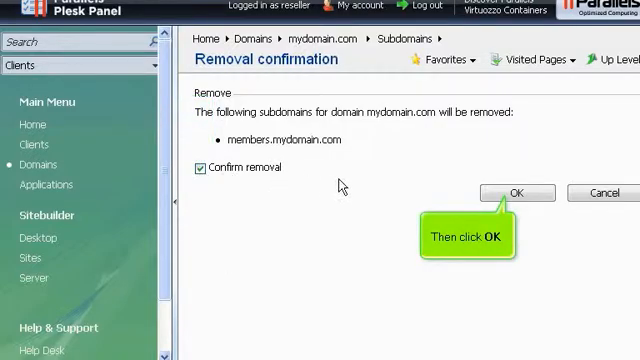
pyautogui.click(515, 193)
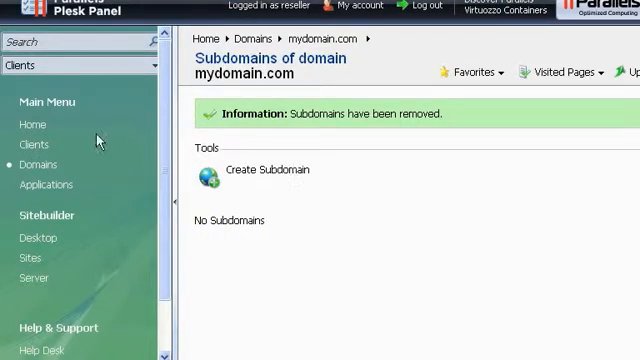
pyautogui.click(32, 124)
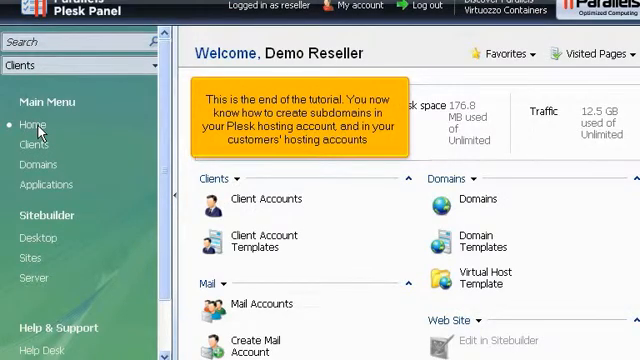